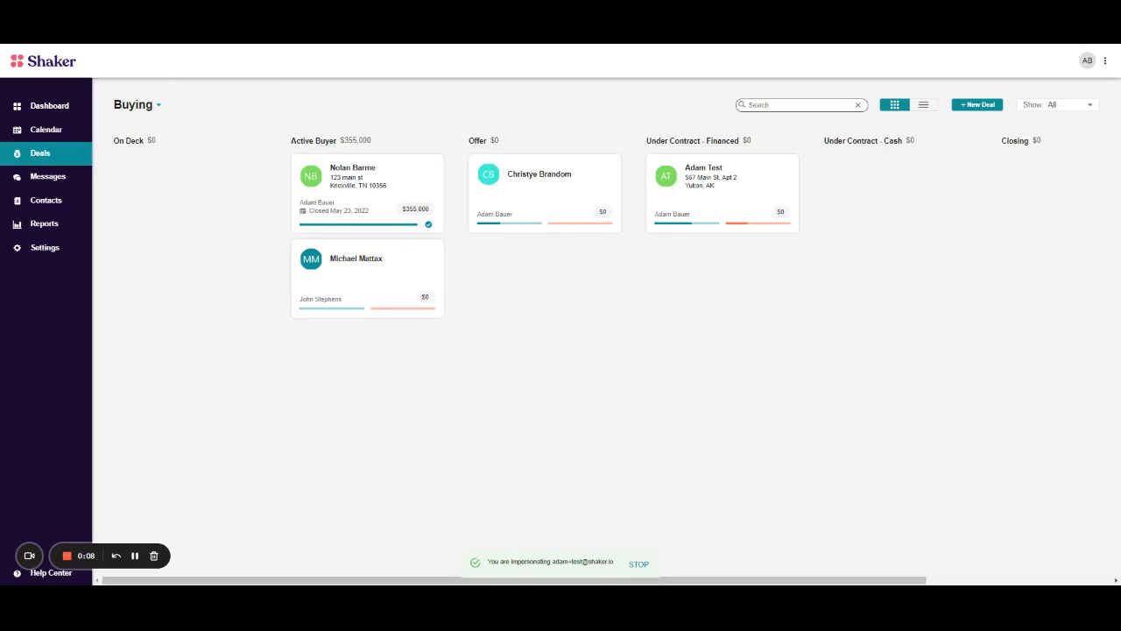
pyautogui.moveTo(701, 392)
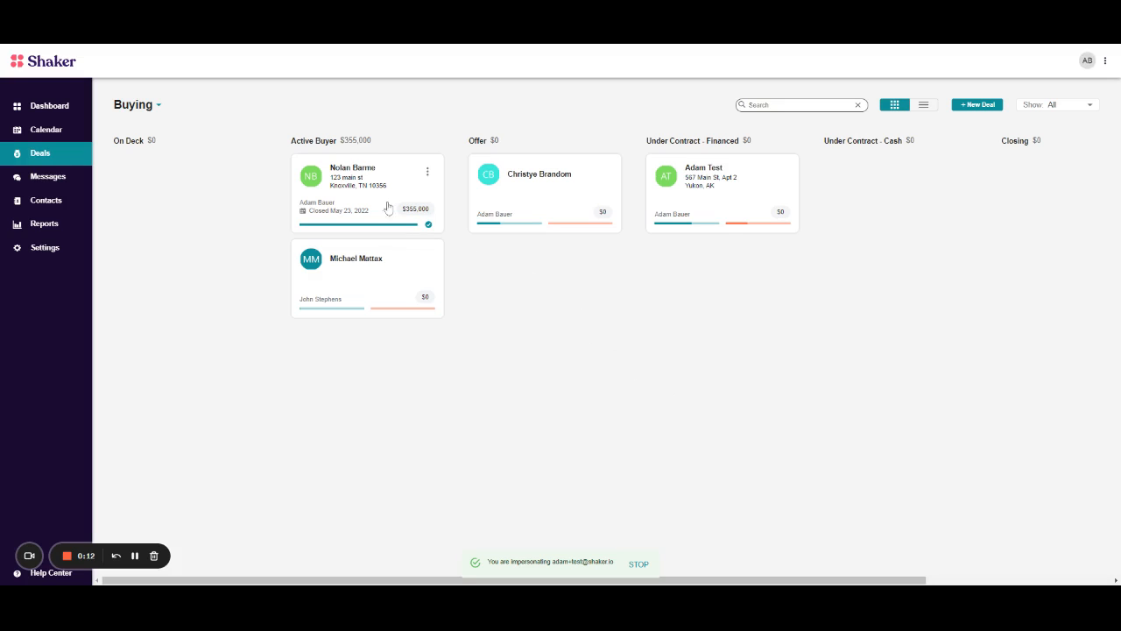
pyautogui.moveTo(380, 191)
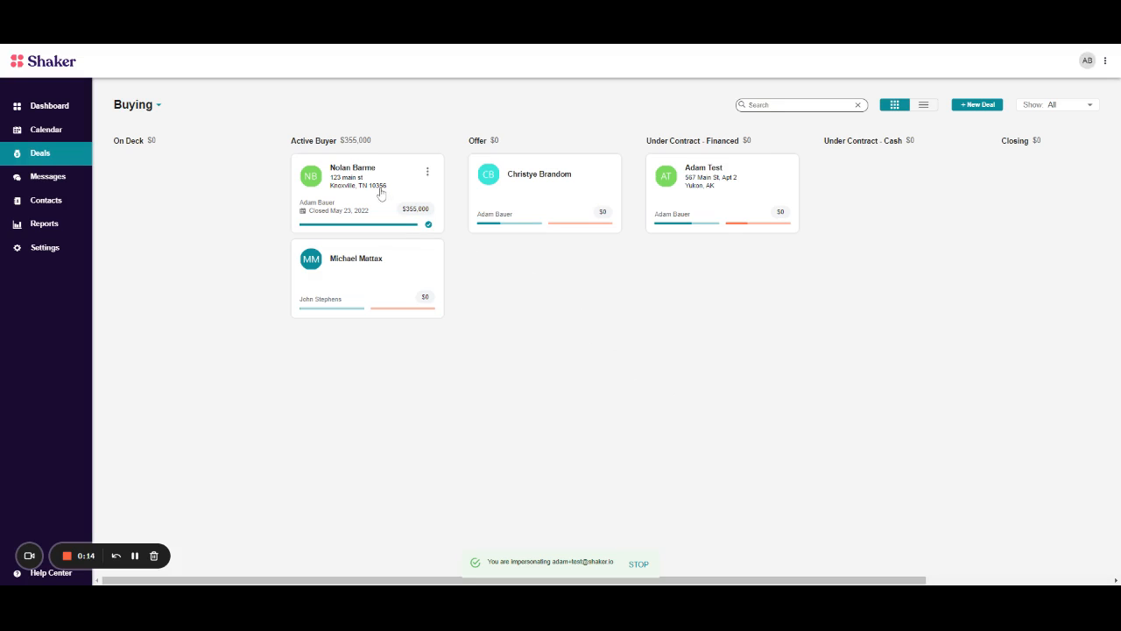
# Open the 123 Main St deal's actions and choose Send to SkySlope.
pyautogui.click(352, 175)
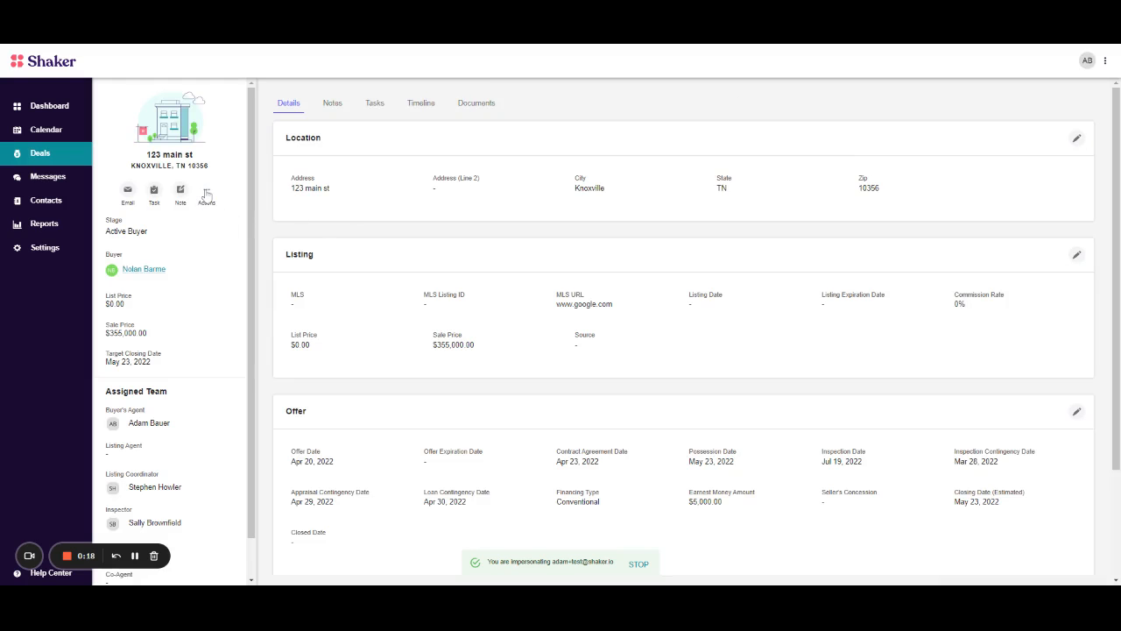
pyautogui.click(207, 189)
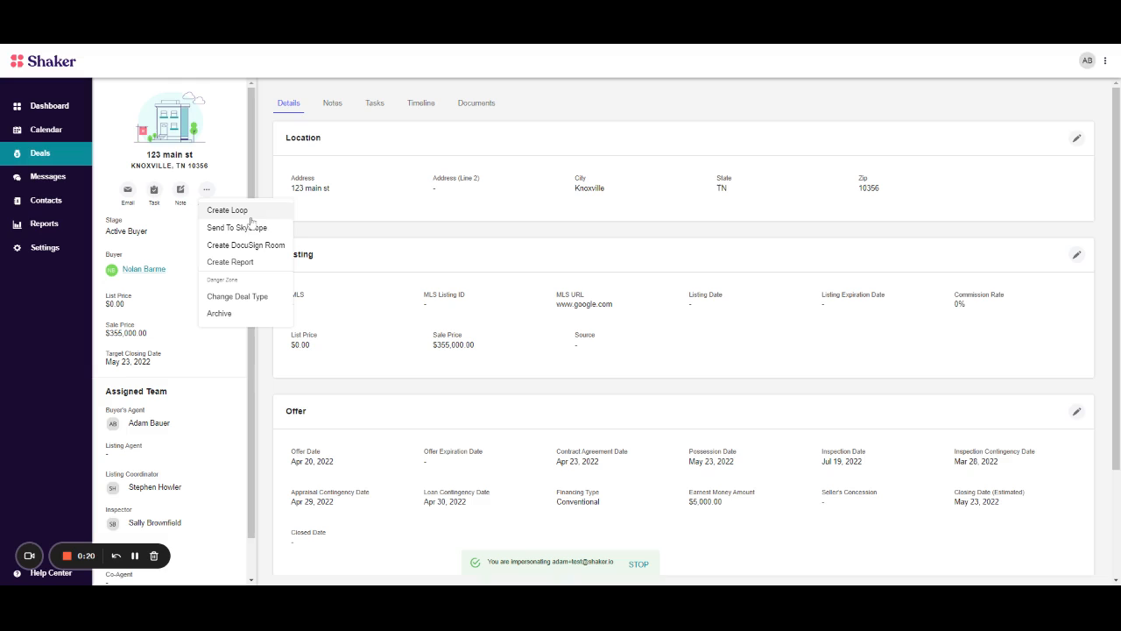
pyautogui.moveTo(236, 228)
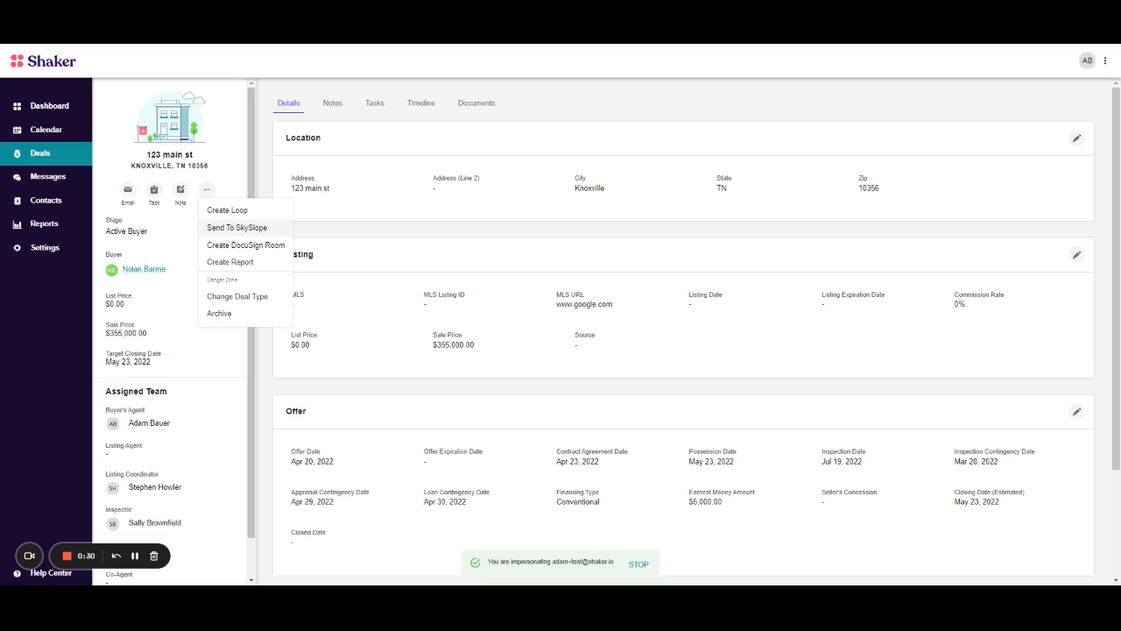
pyautogui.click(237, 228)
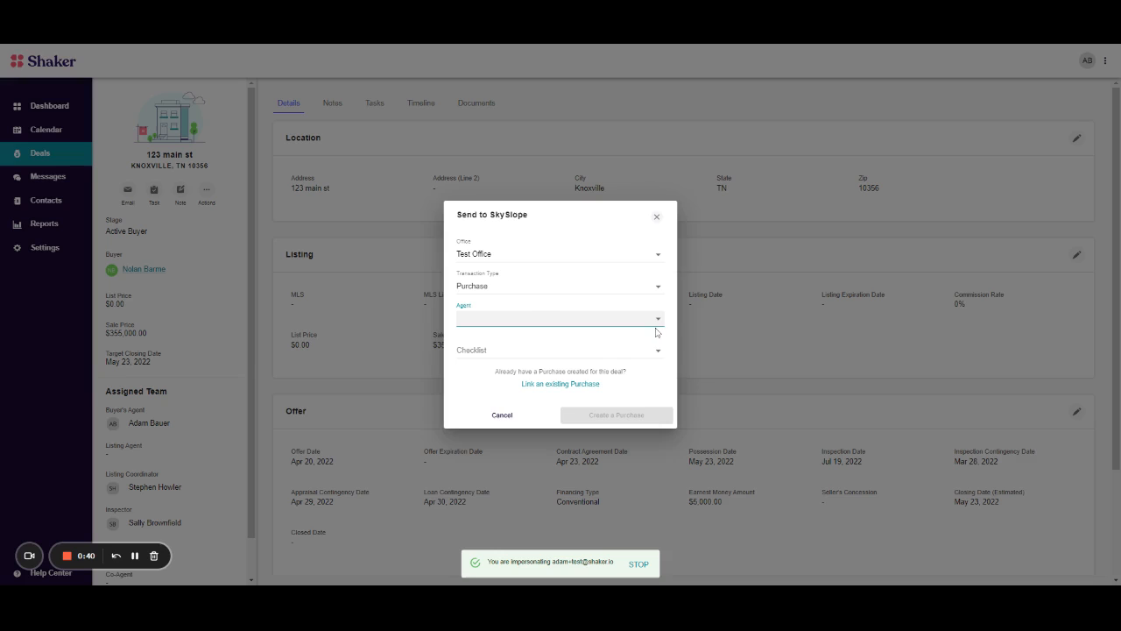
# Select the agent and New Home checklist, then create the Purchase for Test Office in SkySlope.
pyautogui.click(559, 319)
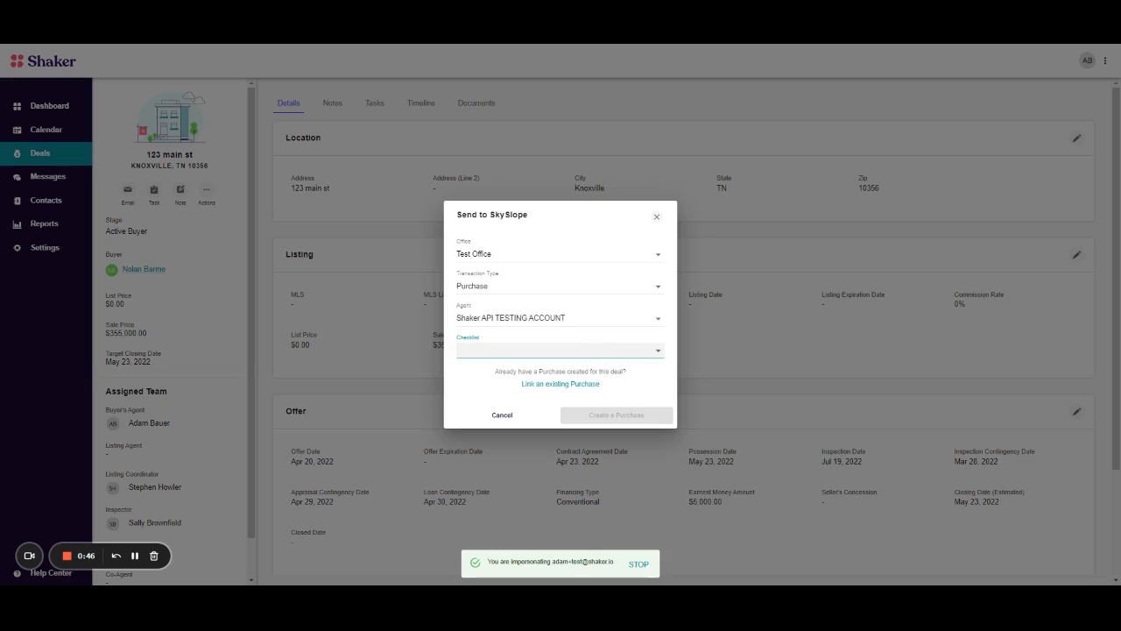
pyautogui.click(561, 351)
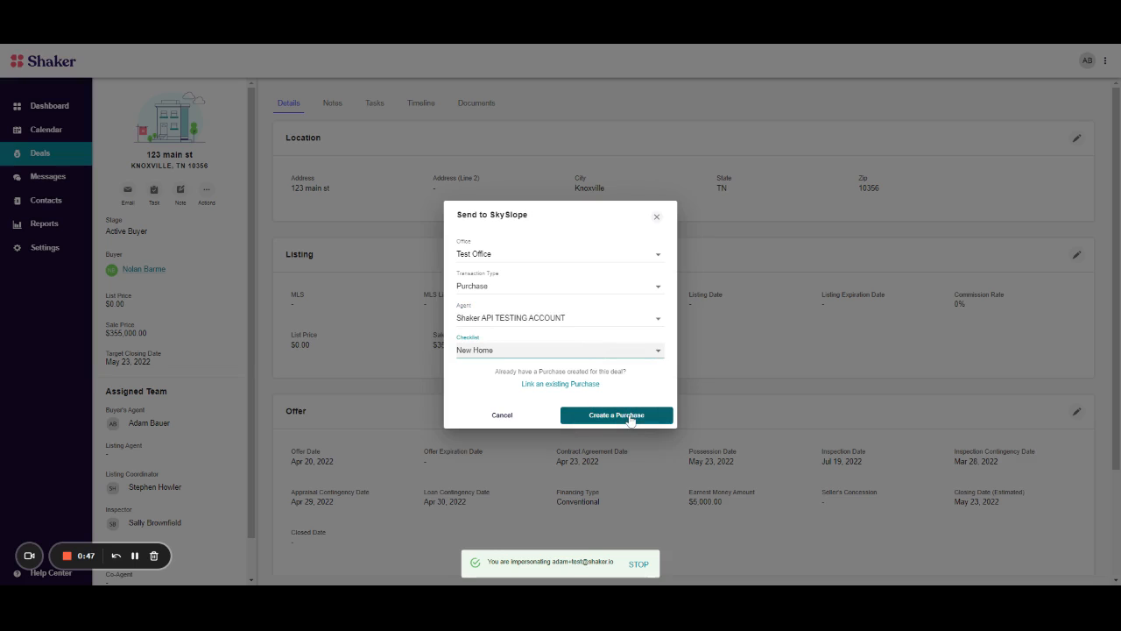
pyautogui.click(617, 413)
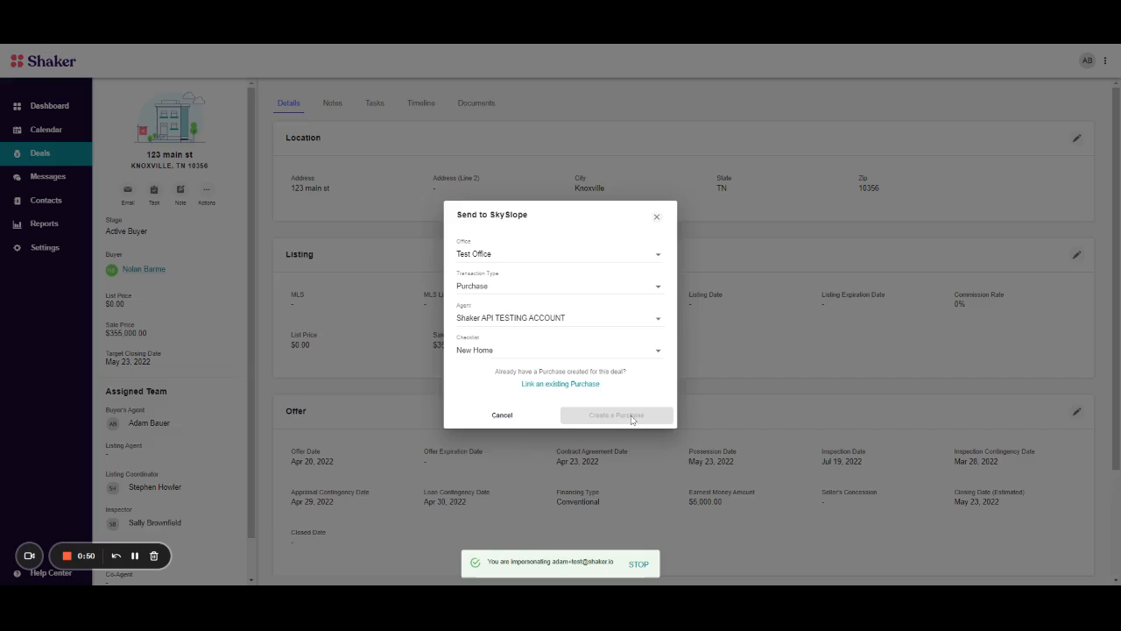
pyautogui.click(617, 413)
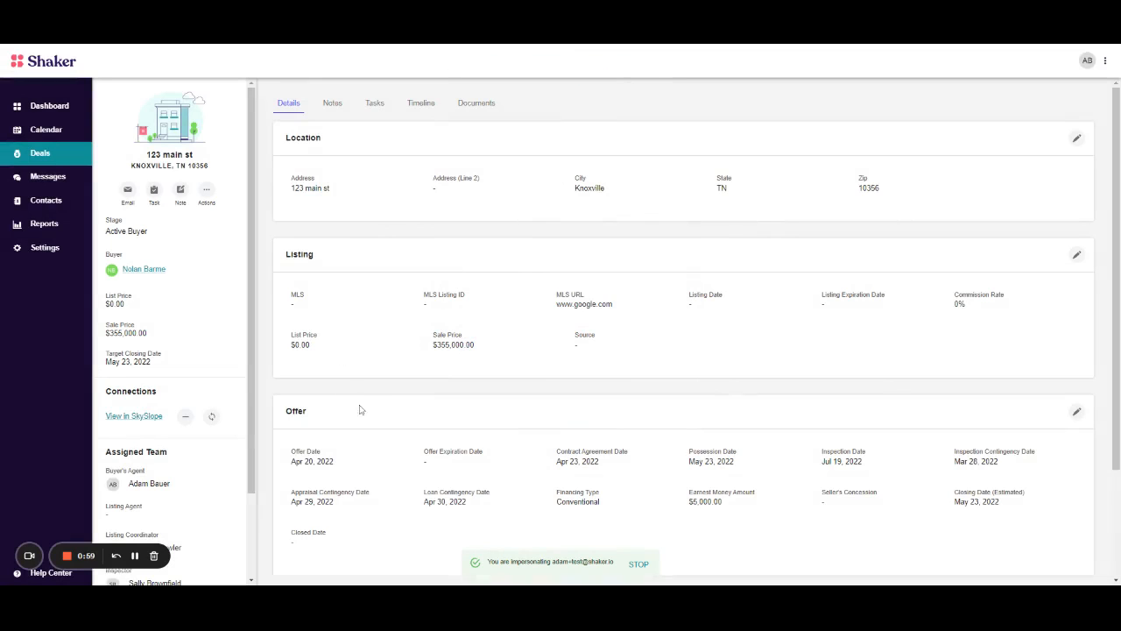
pyautogui.moveTo(680, 238)
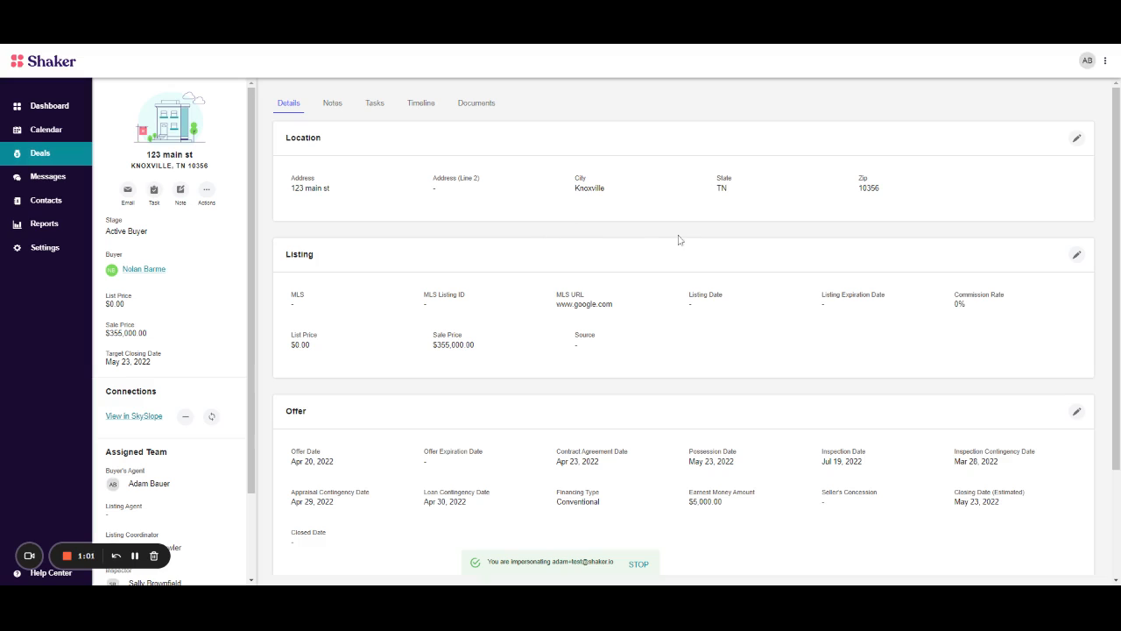
pyautogui.moveTo(630, 255)
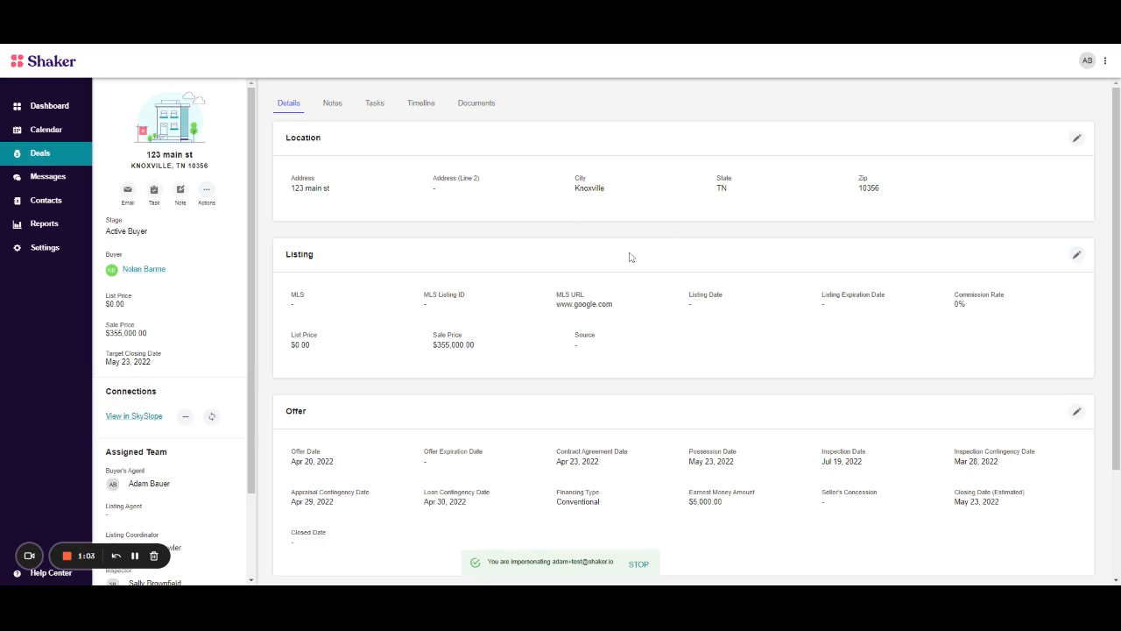